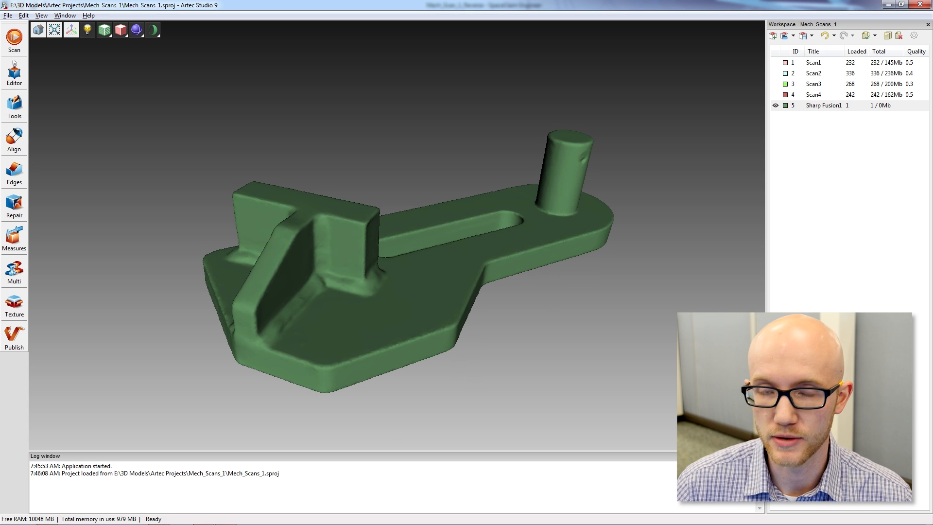
pyautogui.moveTo(542, 333)
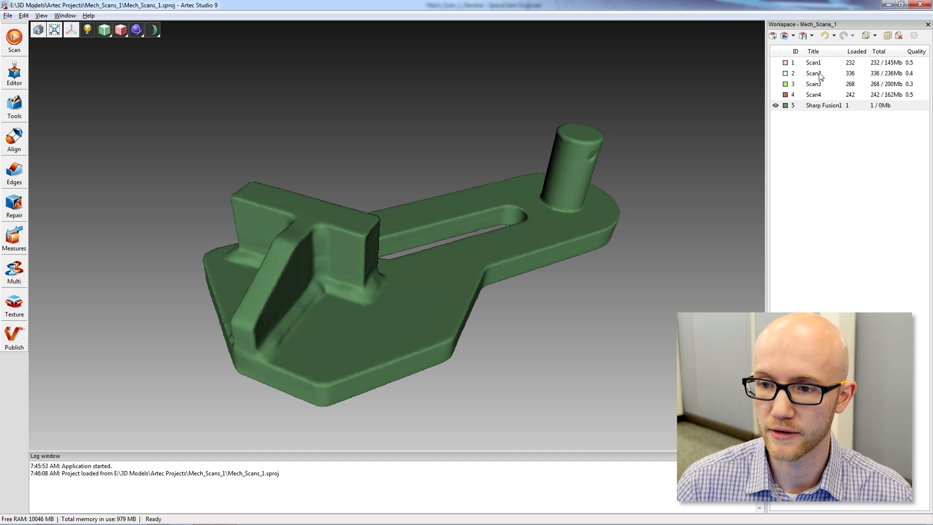
pyautogui.moveTo(297, 132)
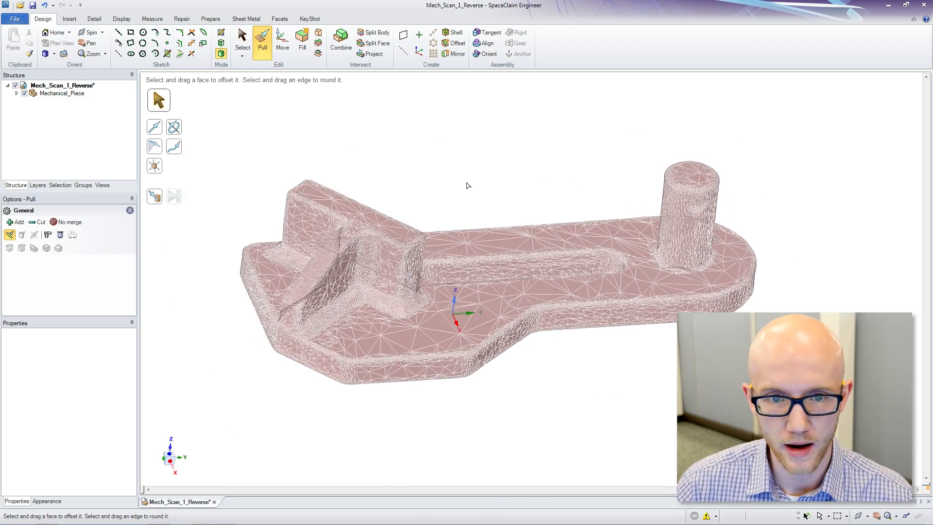
# - Create a horizontal datum plane on the XY origin plane and move it into the base
pyautogui.click(404, 34)
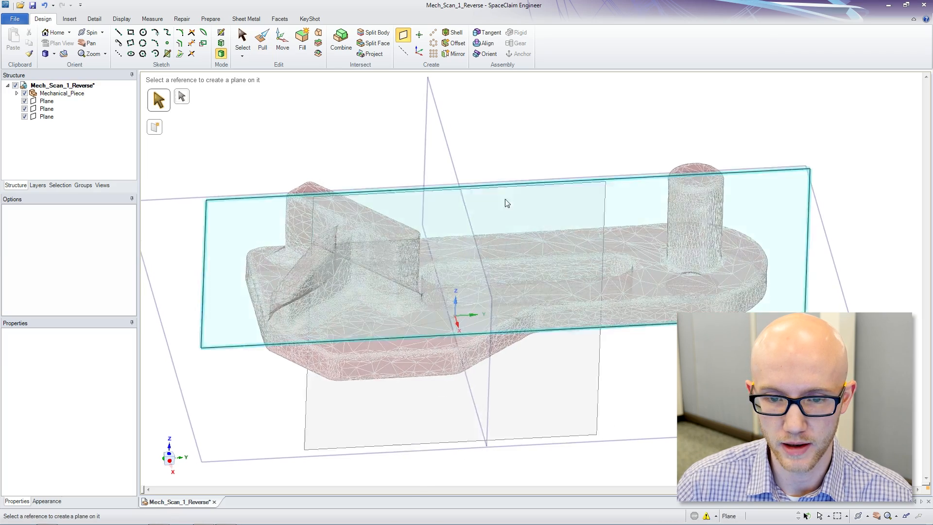
pyautogui.click(242, 41)
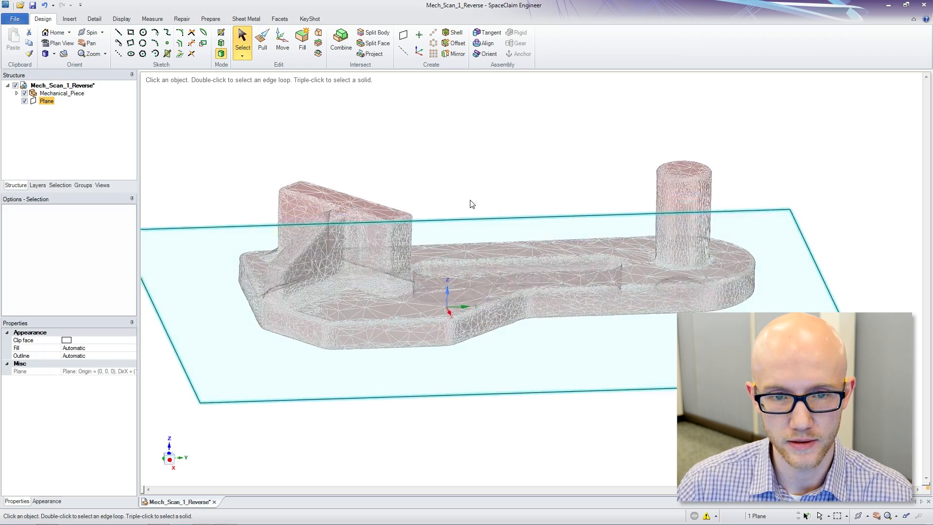
pyautogui.click(282, 43)
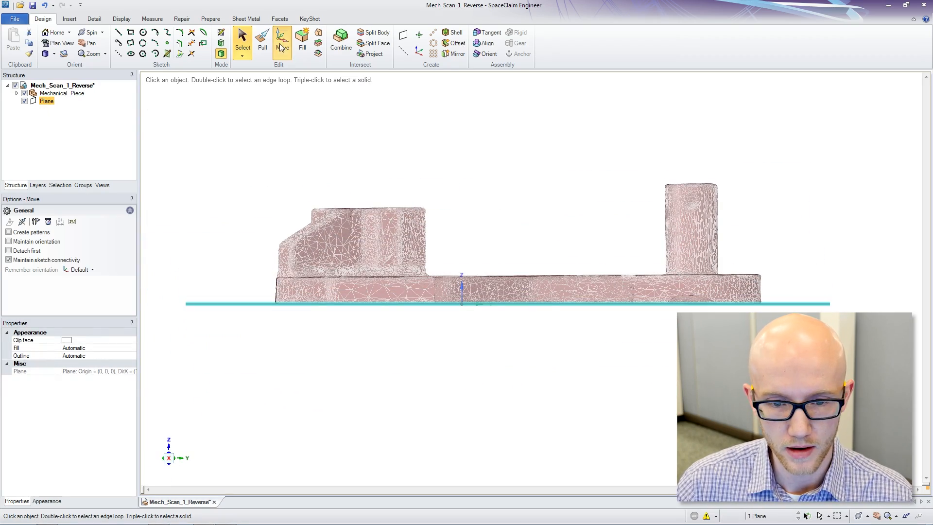
pyautogui.click(281, 43)
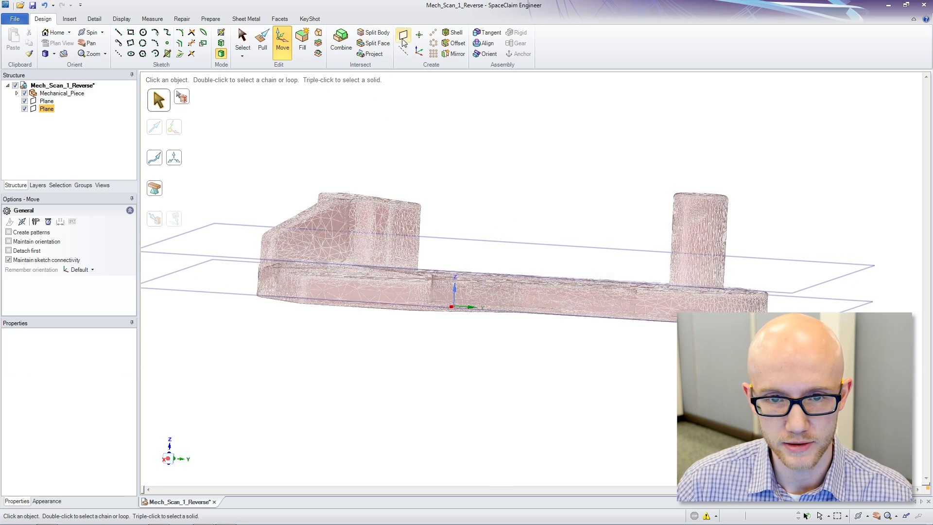
# - Add a vertical datum plane positioned through the raised block
pyautogui.click(404, 35)
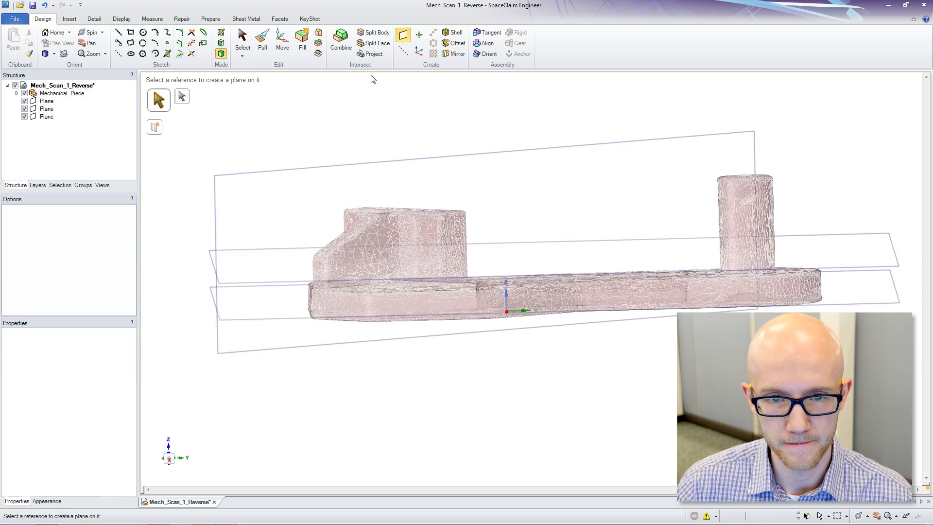
pyautogui.click(282, 40)
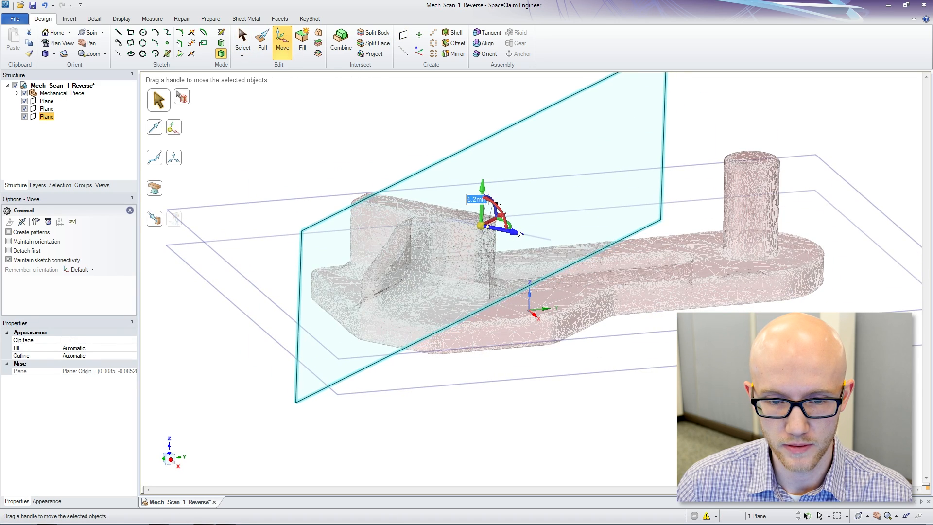
pyautogui.click(369, 144)
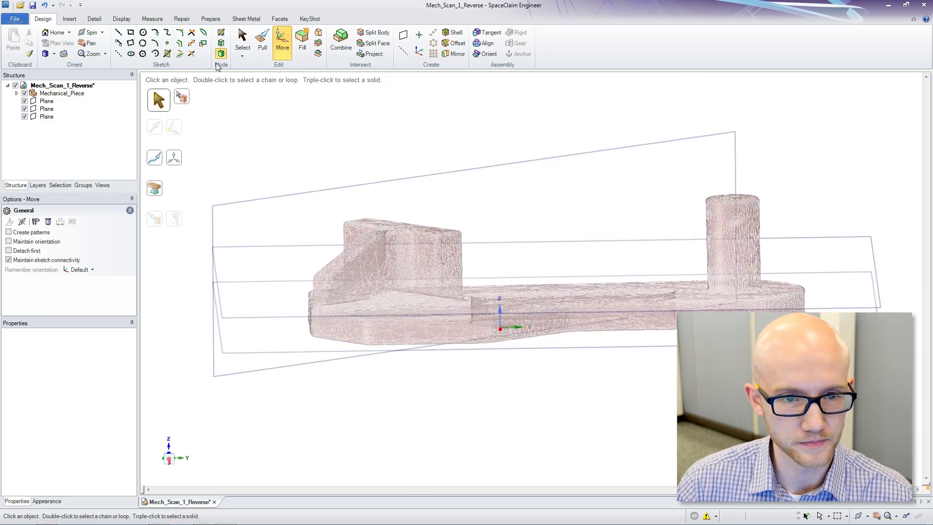
pyautogui.click(46, 100)
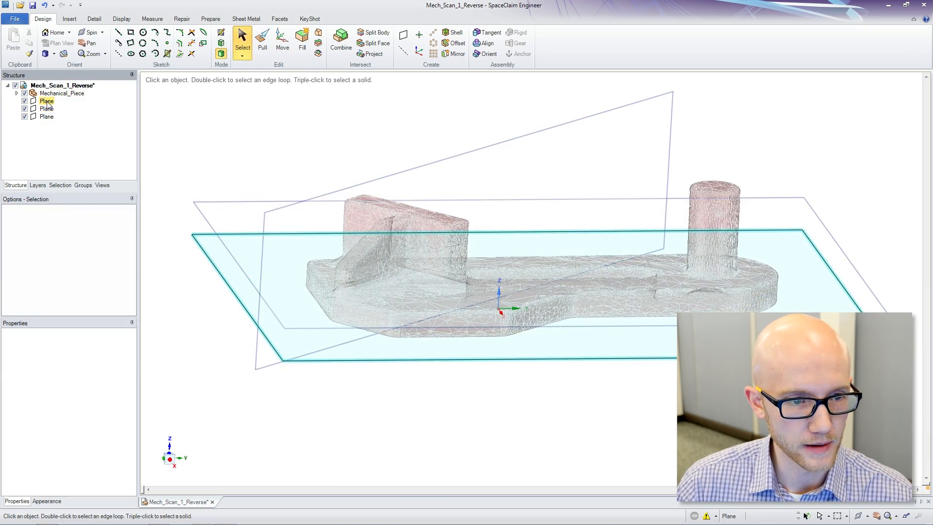
# - Extract the intersection curves where all three datum planes cut the mesh
pyautogui.click(69, 19)
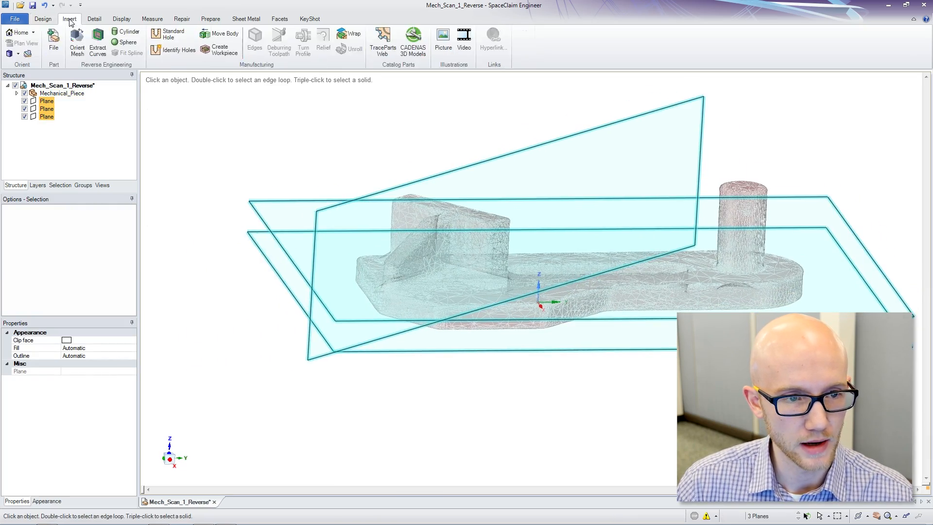
pyautogui.click(97, 42)
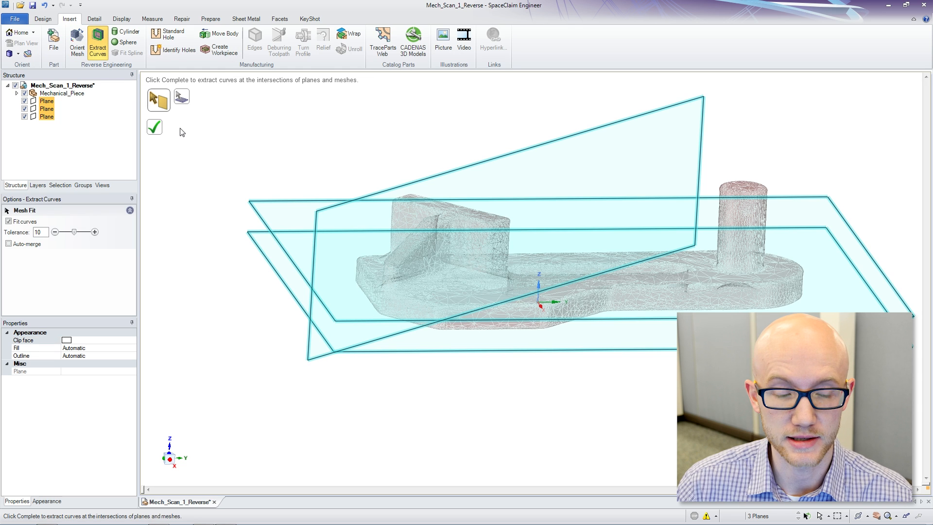
pyautogui.click(154, 127)
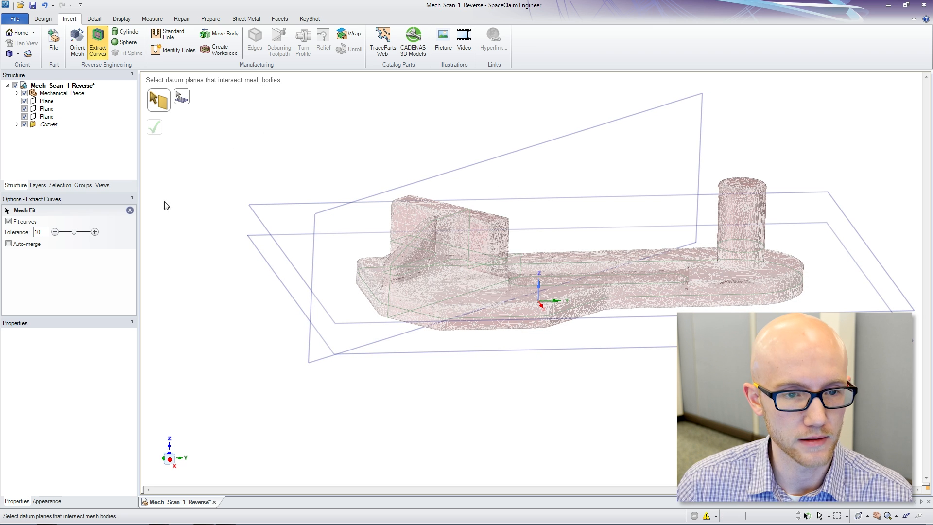
pyautogui.click(42, 19)
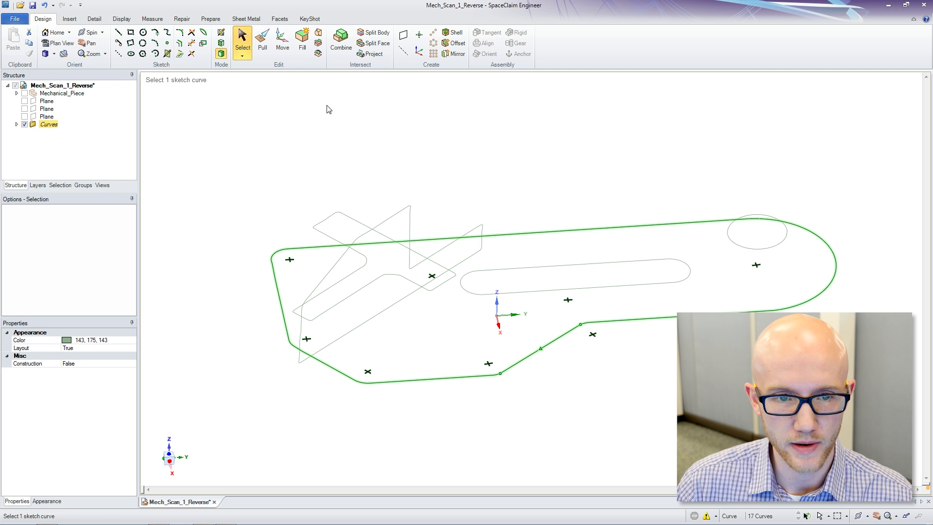
# - Fit the angled segment, slot, sloped profile and outer outline curves as lines and arcs
pyautogui.click(181, 18)
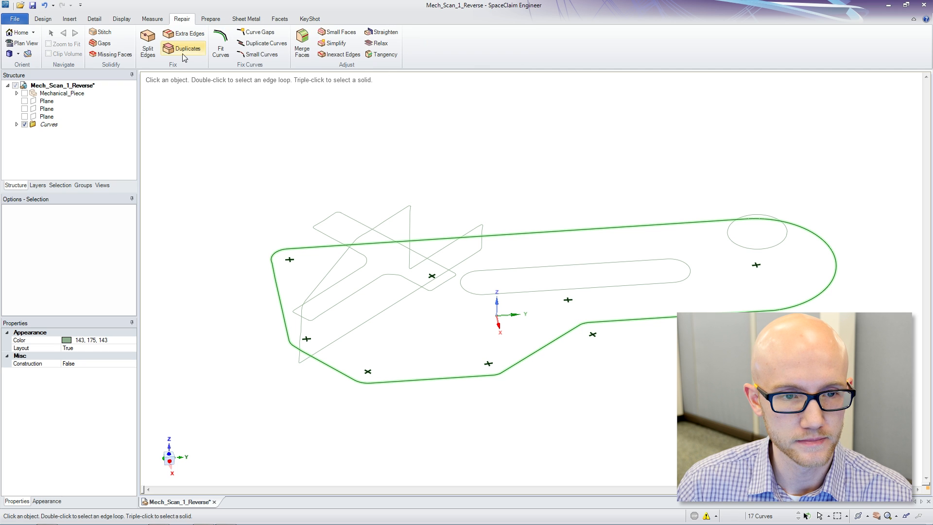
pyautogui.click(220, 43)
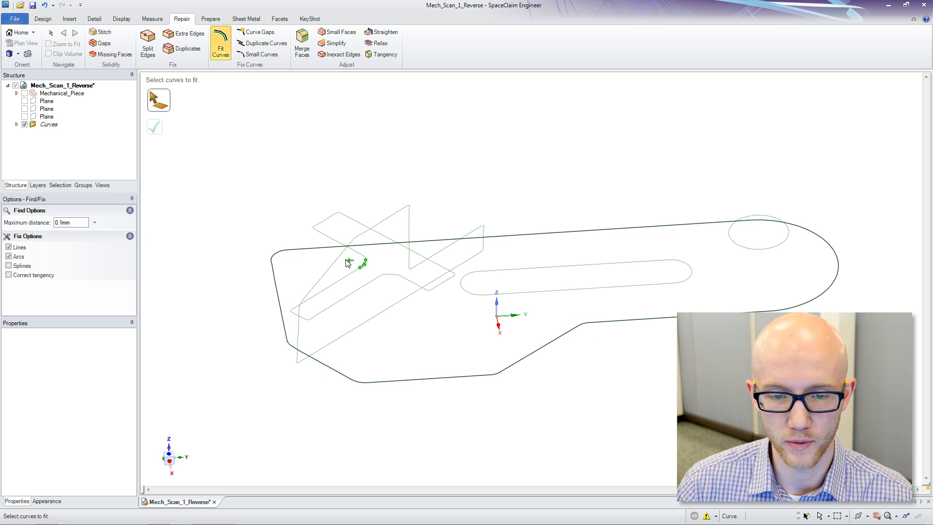
pyautogui.click(324, 276)
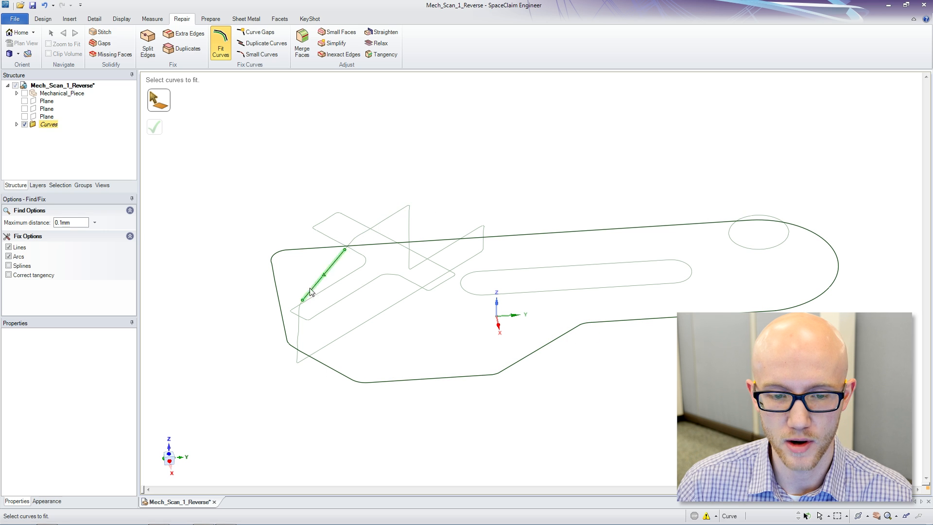
pyautogui.click(758, 232)
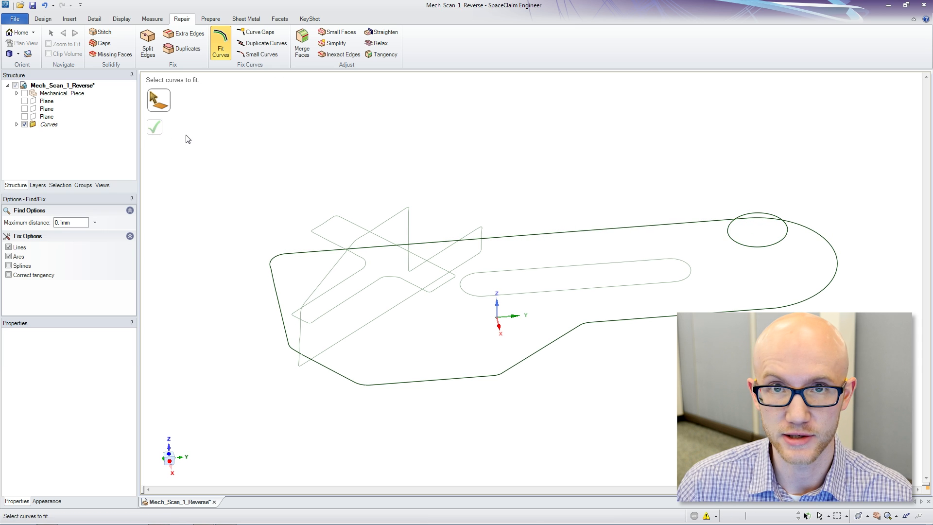
pyautogui.click(639, 284)
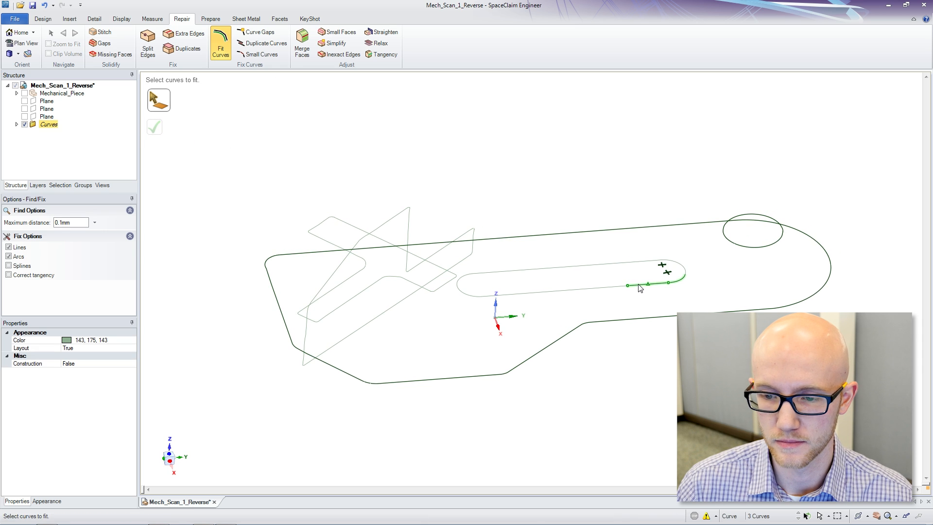
pyautogui.click(407, 238)
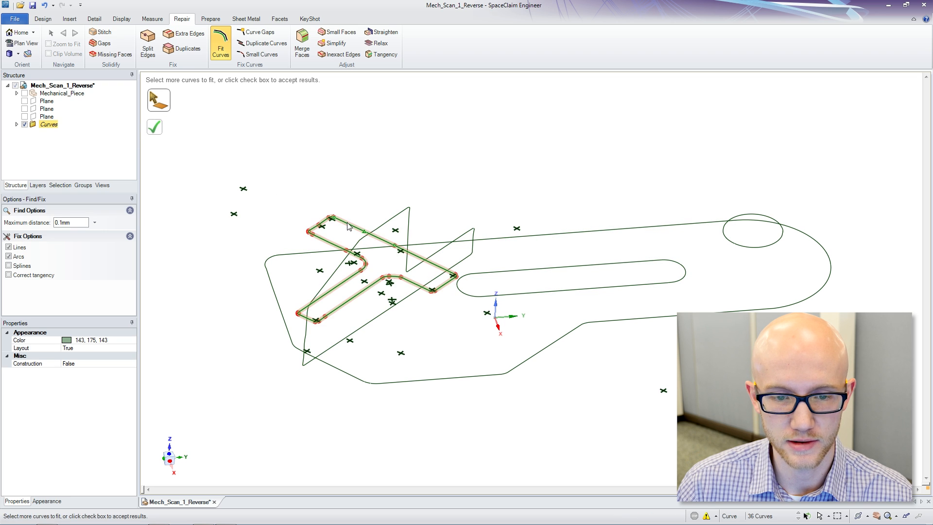
pyautogui.click(154, 127)
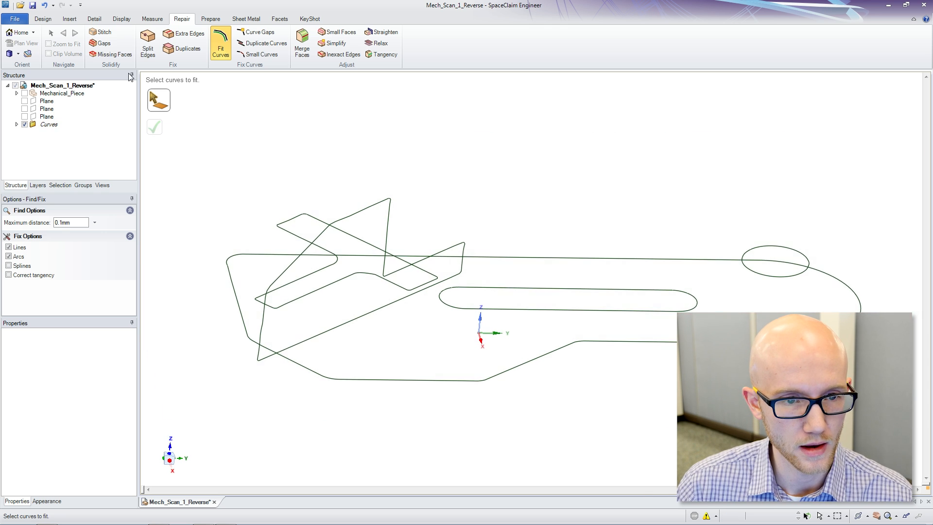
pyautogui.click(321, 291)
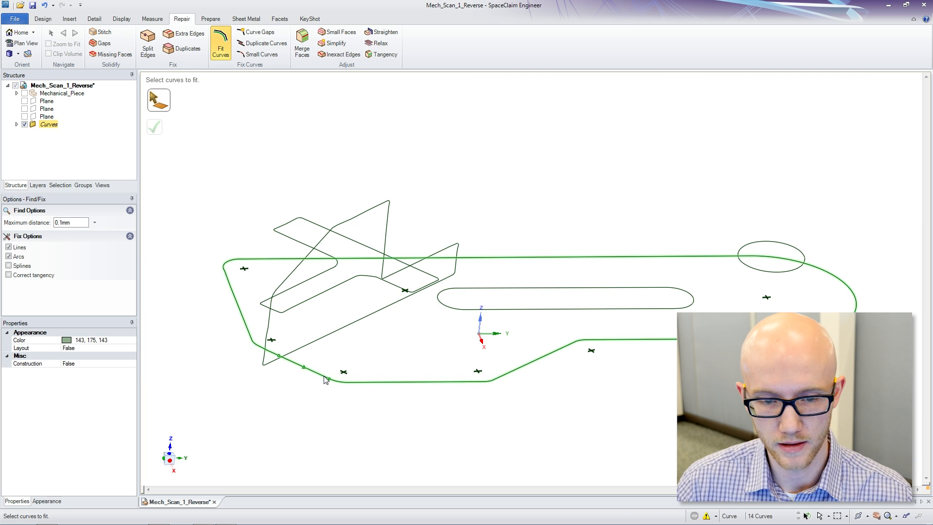
# - Fill the profile and slot curve loops into four planar surfaces, with Mechanical_Piece visible
pyautogui.click(154, 127)
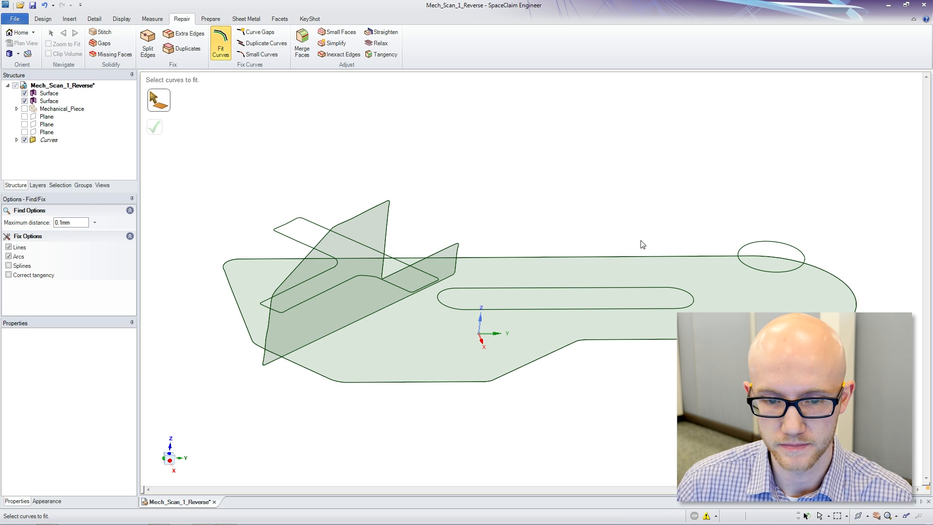
pyautogui.click(48, 132)
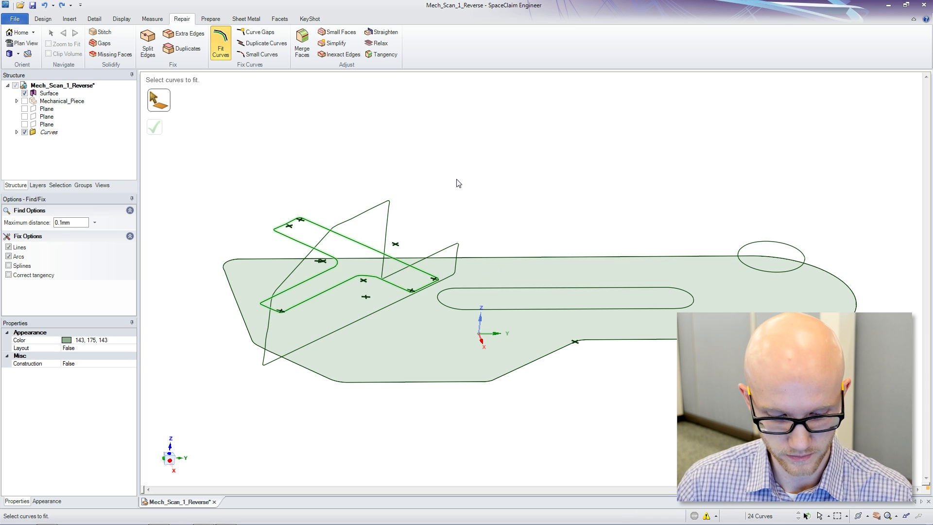
pyautogui.click(773, 257)
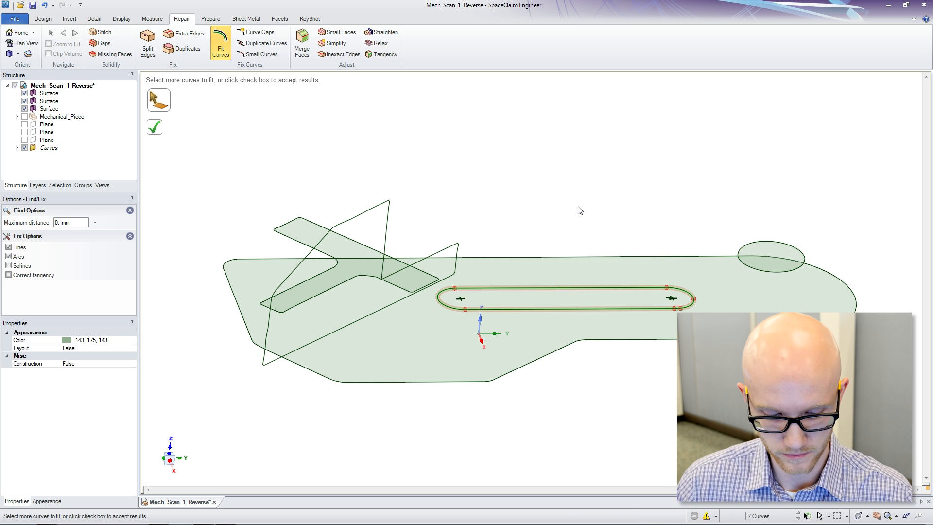
pyautogui.click(154, 126)
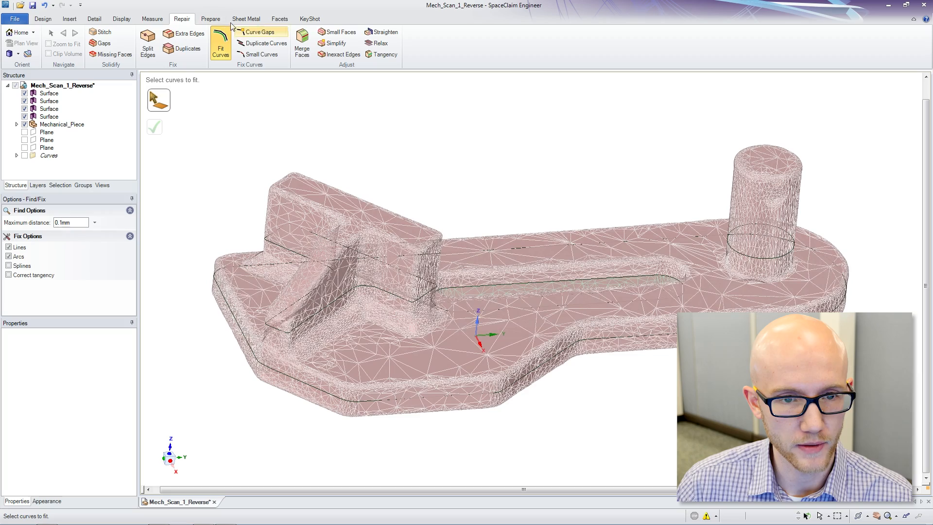
# - Pull the surfaces to mesh heights, forming base plate, upright block, slot and boss
pyautogui.click(42, 19)
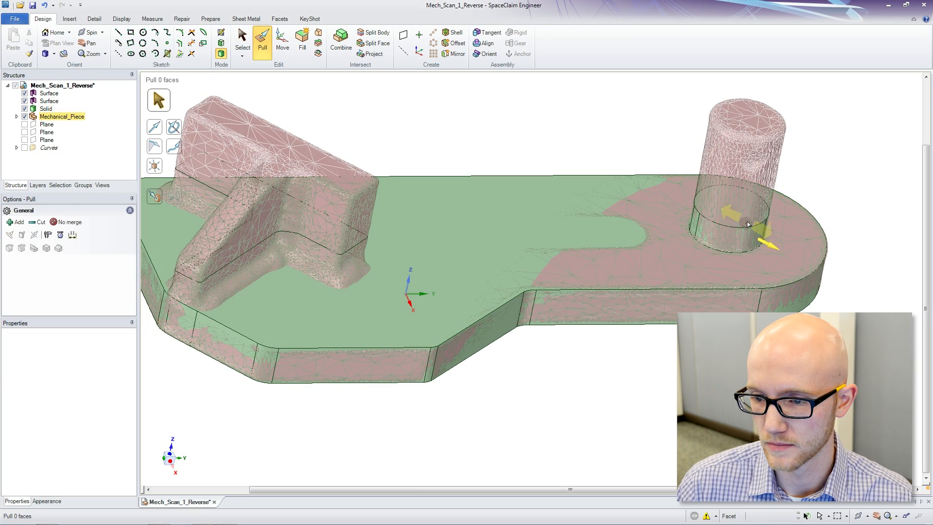
pyautogui.click(731, 211)
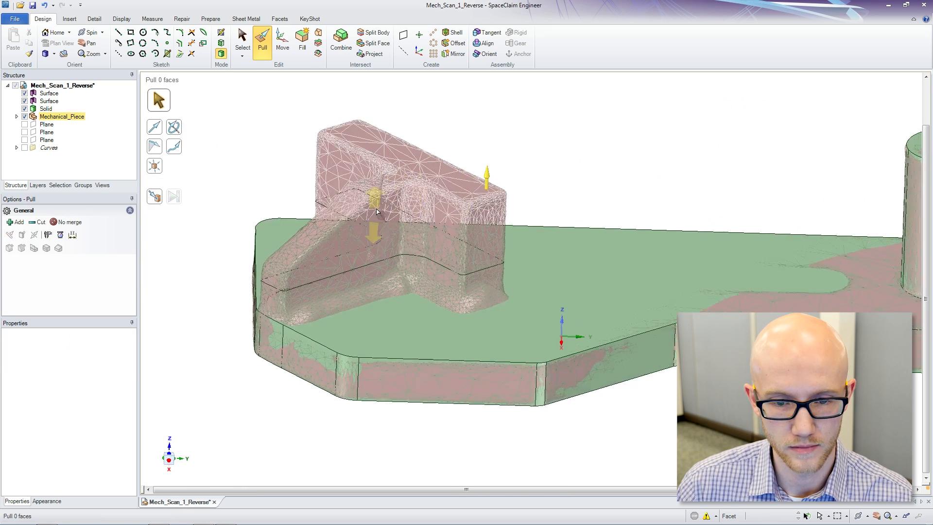
pyautogui.click(372, 214)
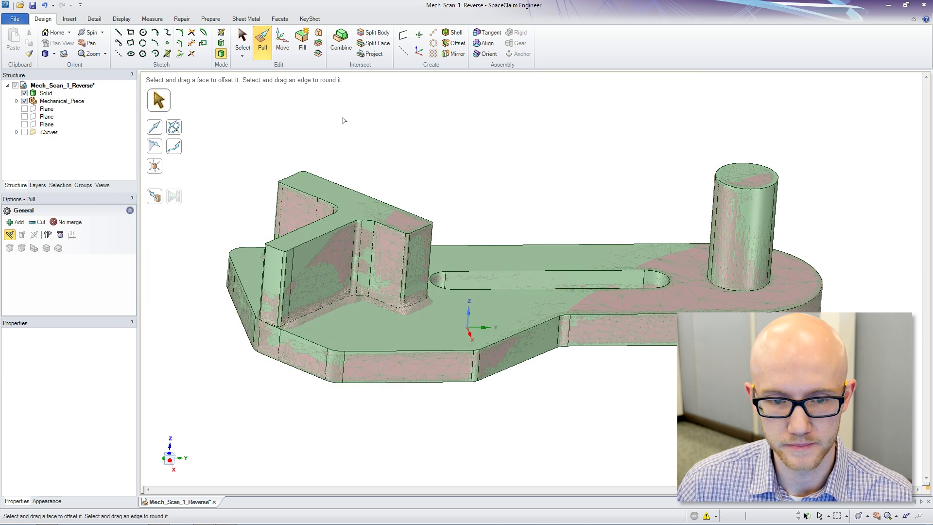
# - Show a section plane through the upright block and sketch along the brace profile
pyautogui.click(274, 250)
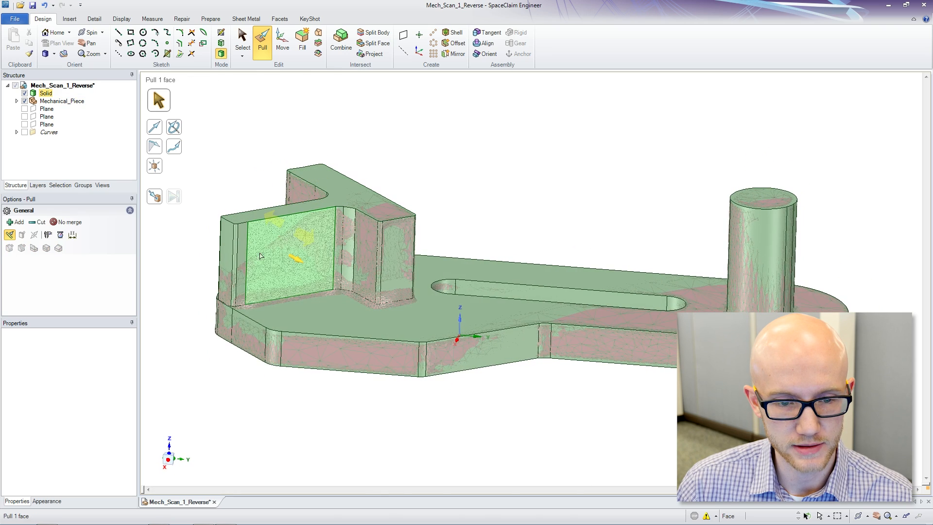
pyautogui.click(46, 116)
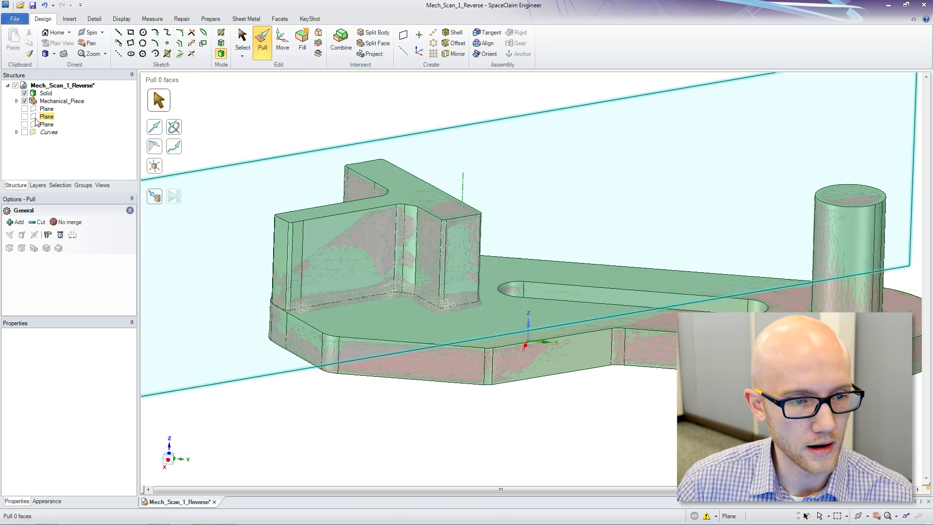
pyautogui.click(24, 116)
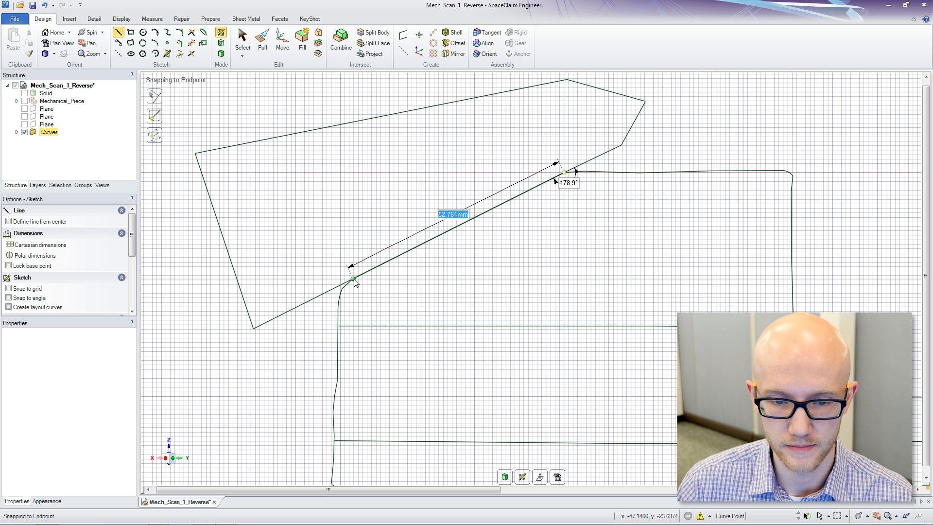
# - Pull the brace sketch into the solid, hide the mesh, and select the boss top face
pyautogui.click(262, 34)
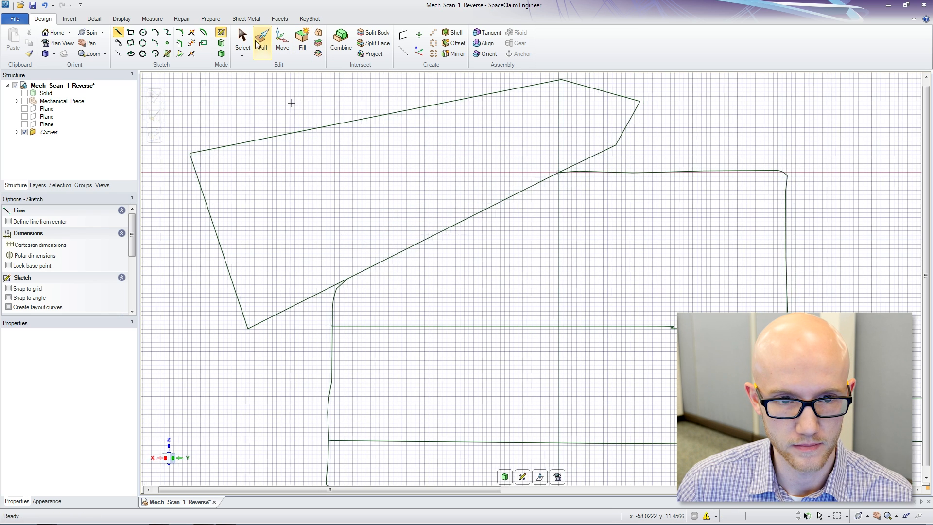
pyautogui.click(262, 42)
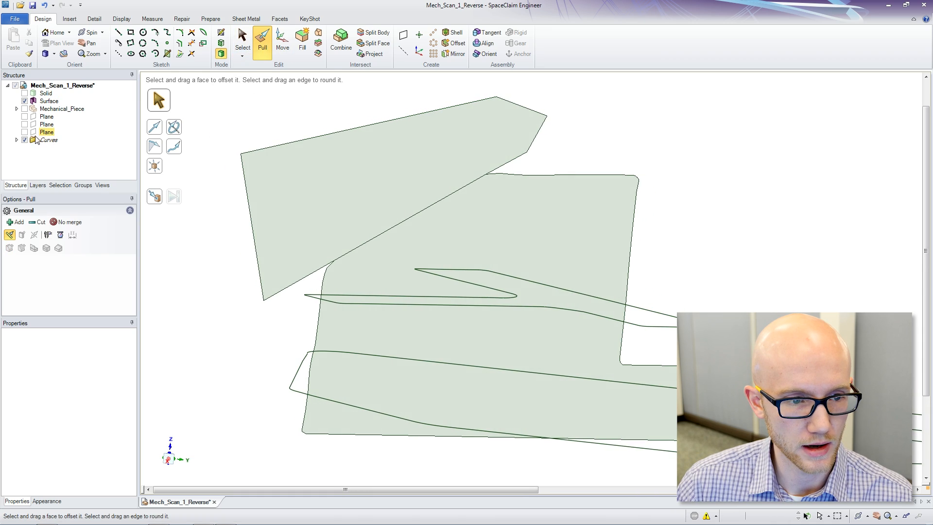
pyautogui.click(25, 93)
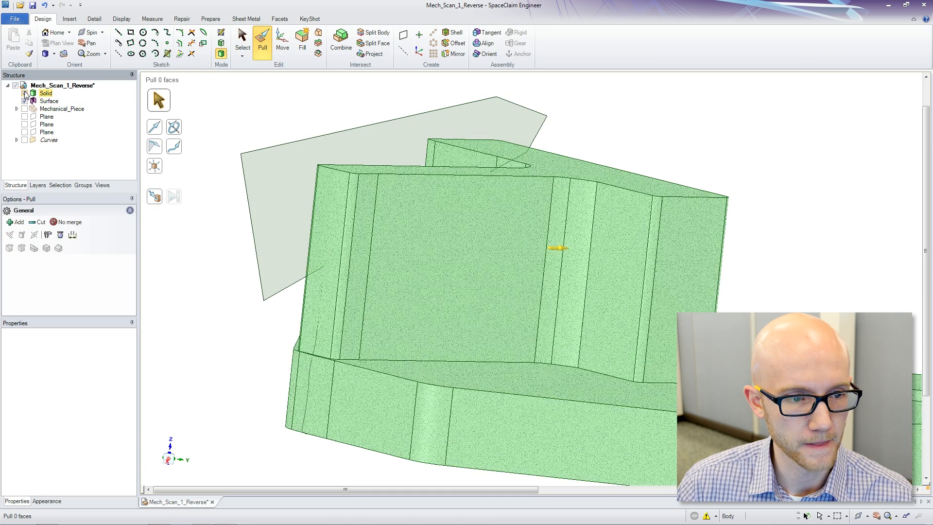
pyautogui.click(452, 143)
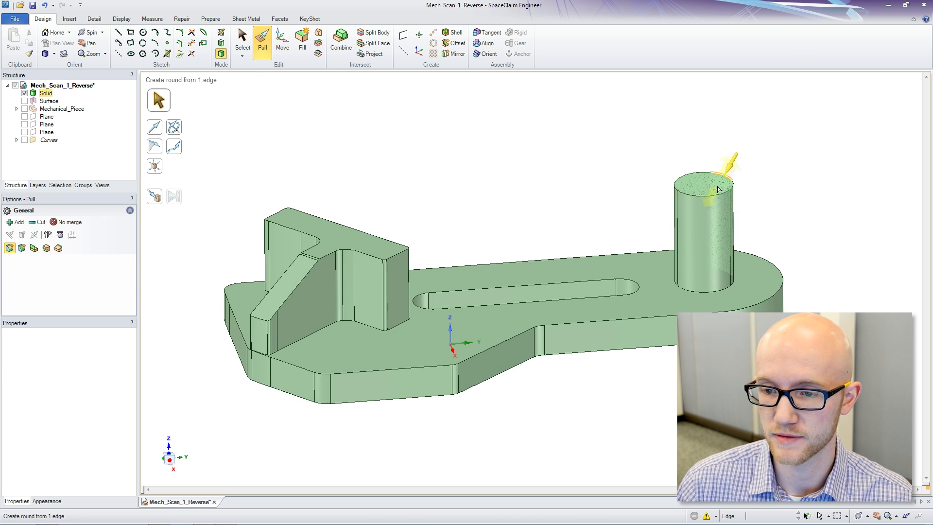
pyautogui.click(704, 179)
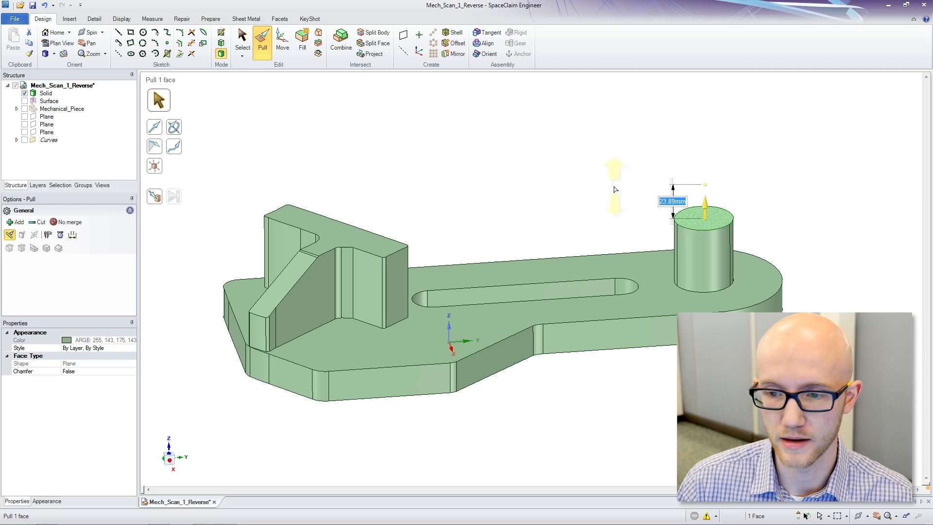